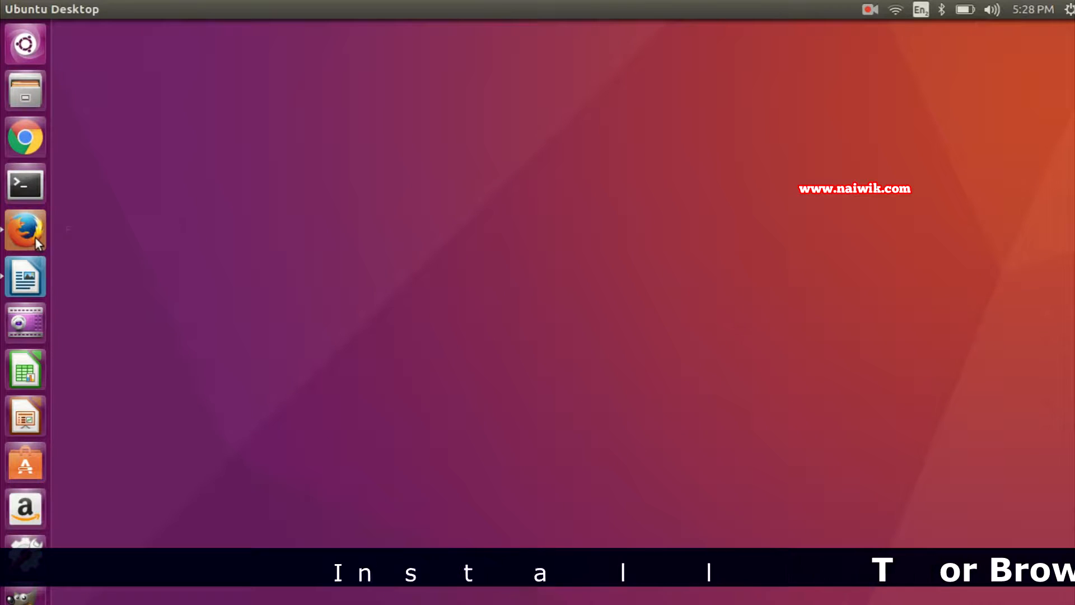
Step: Launch Firefox and run a Google search for 'tor browser'
click(25, 229)
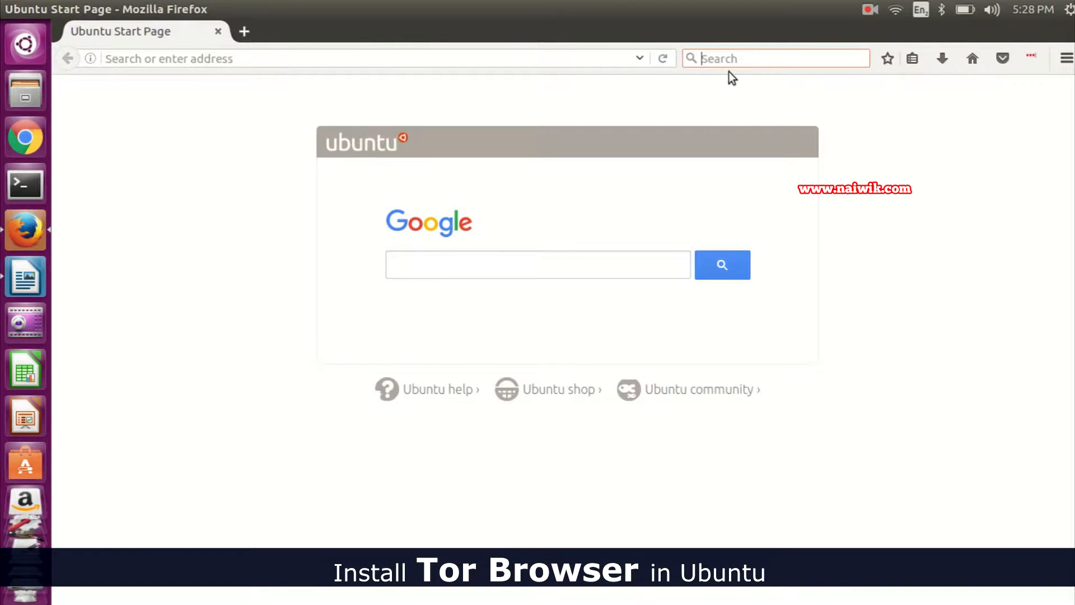
text(tor browser)
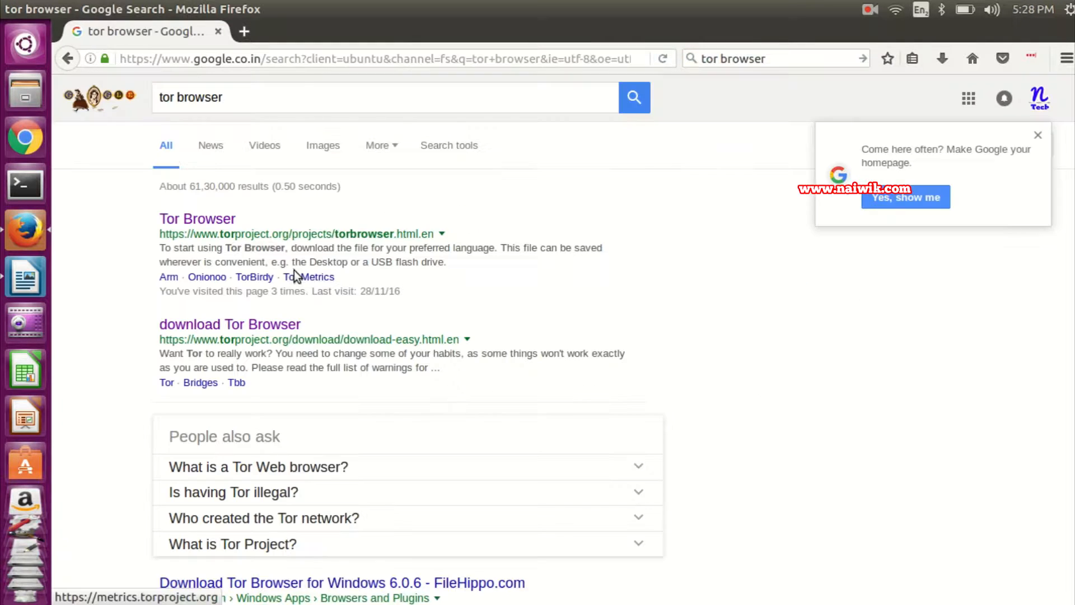
click(197, 219)
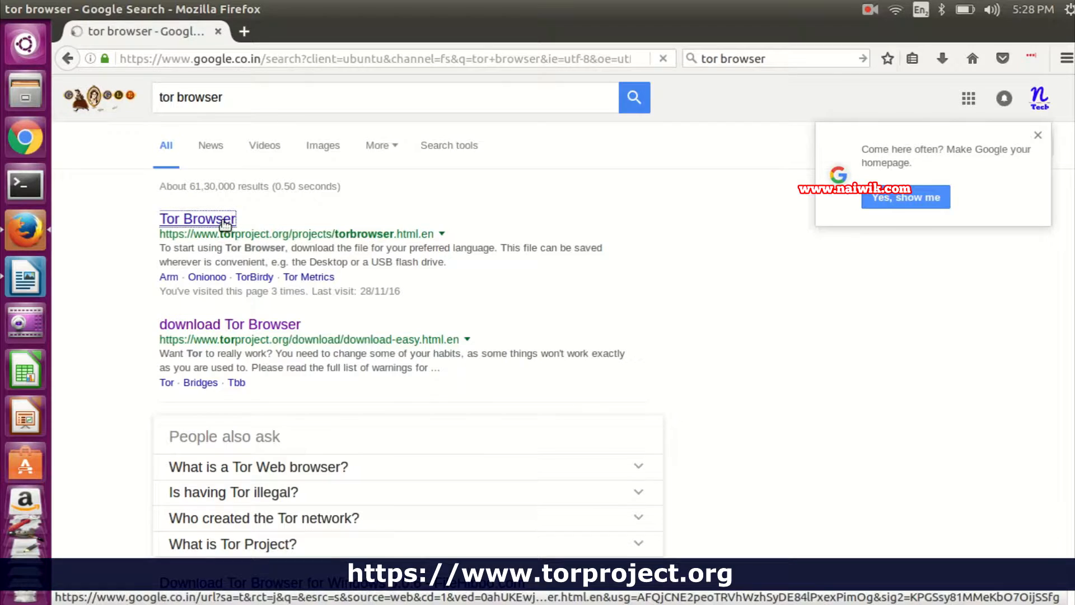
Step: Reach the torproject.org download page and scroll to the Linux Tor Browser 6.0.6 packages
click(197, 219)
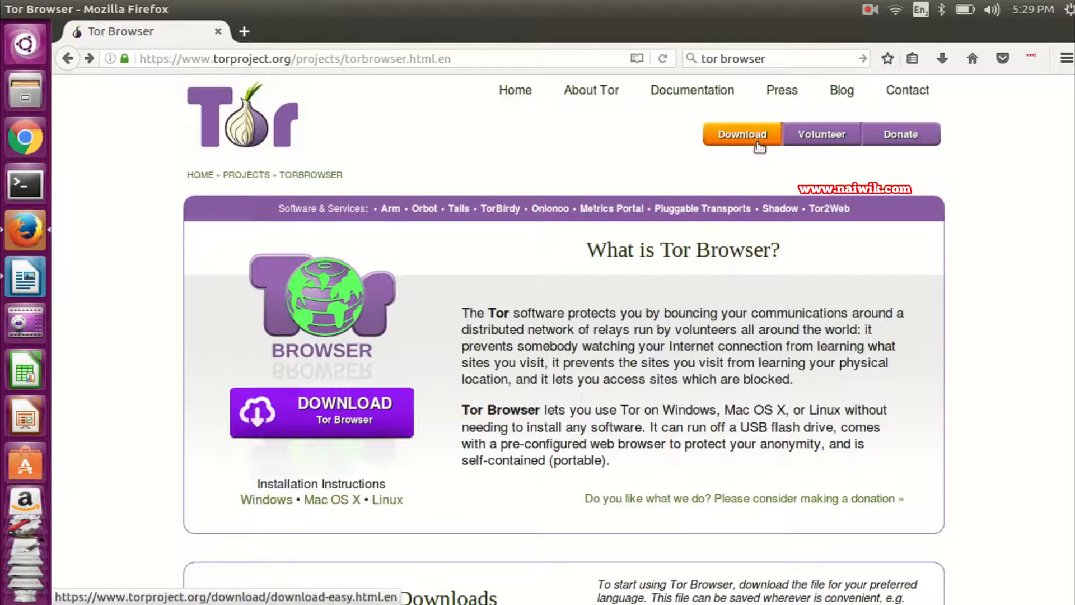
click(740, 133)
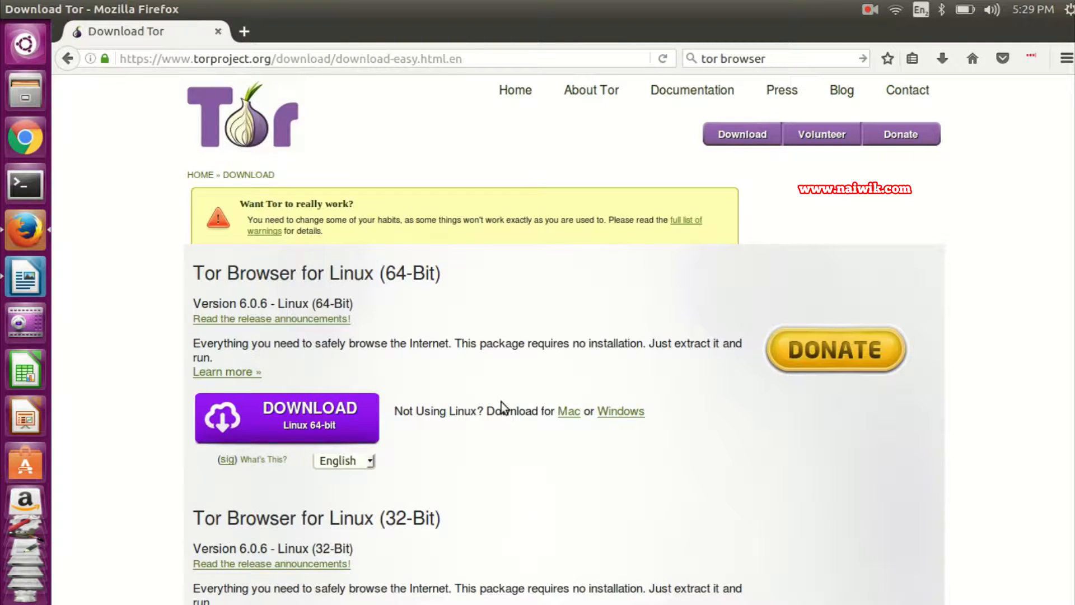
scroll(down, 3)
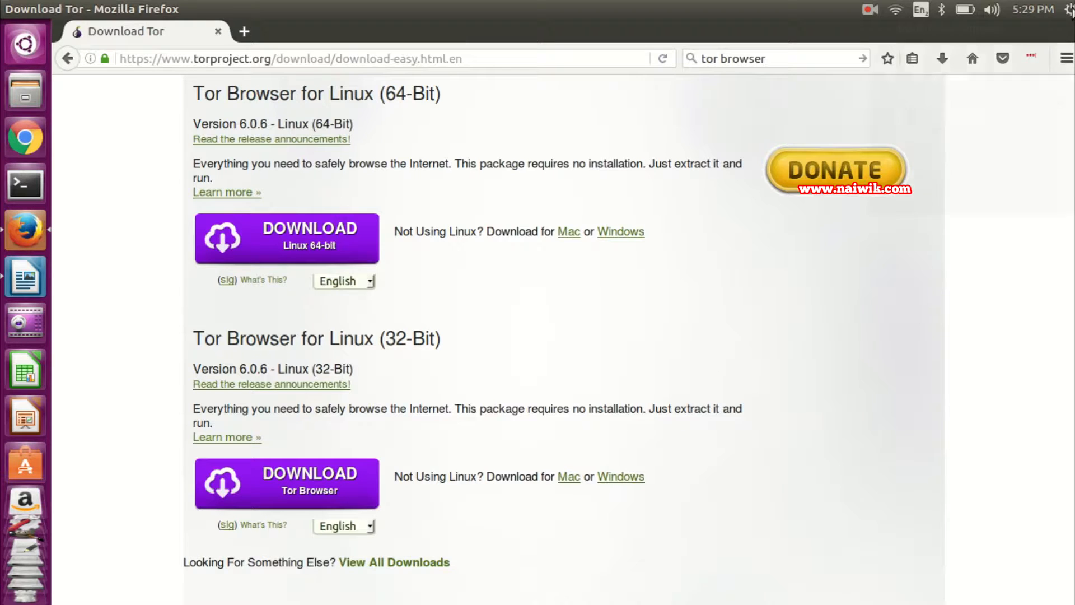
click(1066, 10)
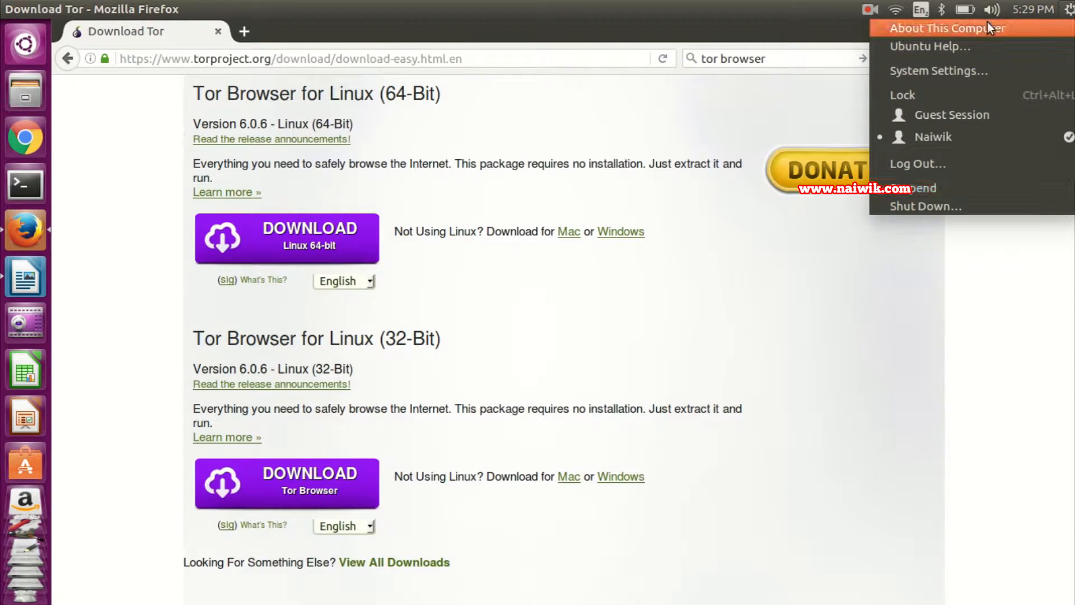
click(947, 28)
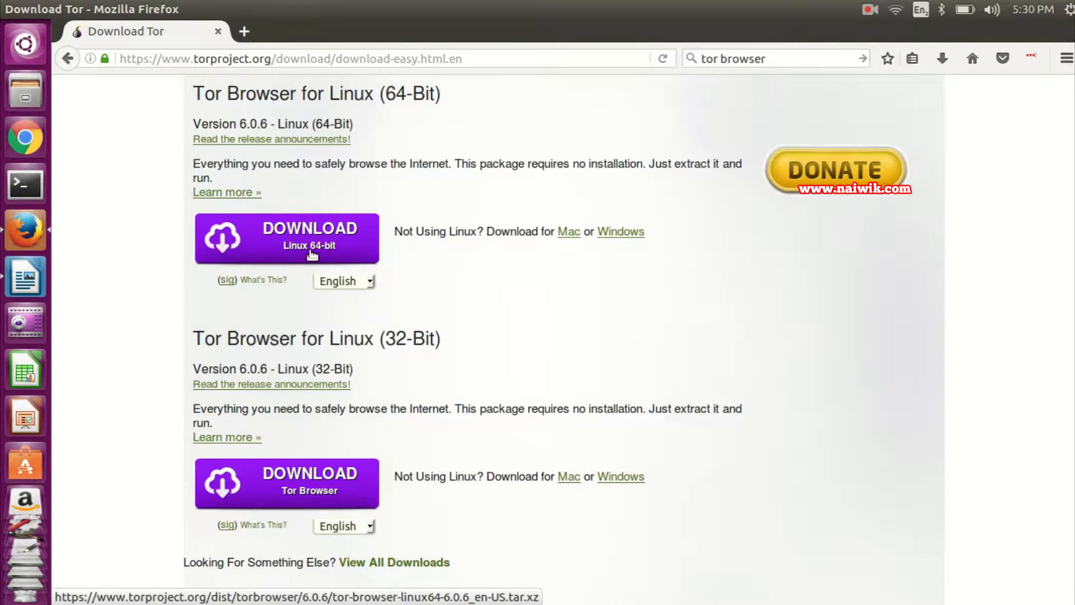
Step: Save tor-browser-linux64-6.0.6_en-US.tar.xz and reveal it in the Downloads folder
click(285, 237)
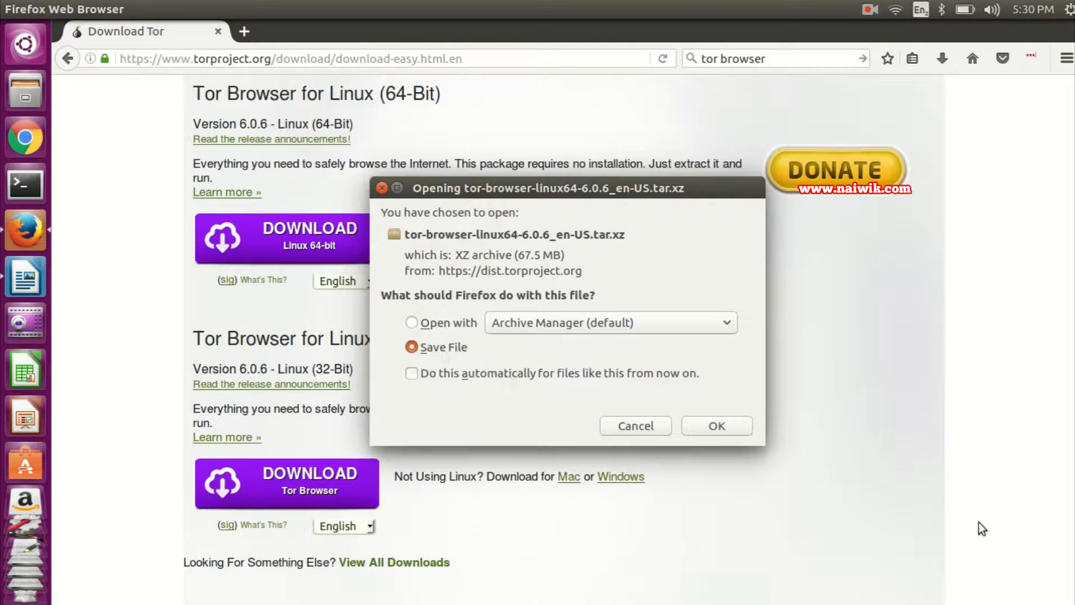
click(715, 425)
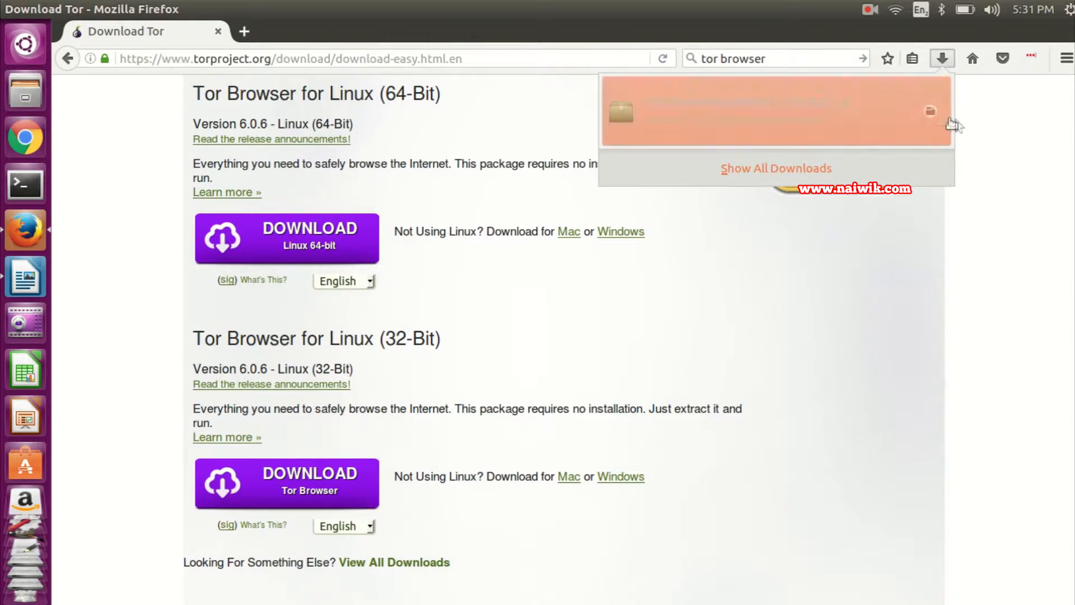
click(941, 58)
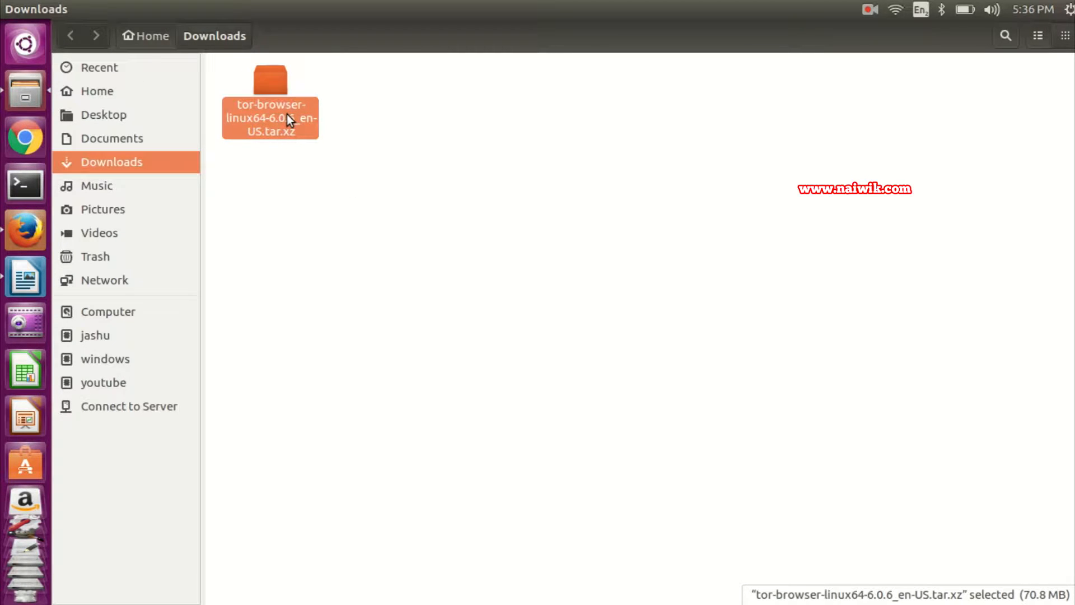
mouse_move(488, 209)
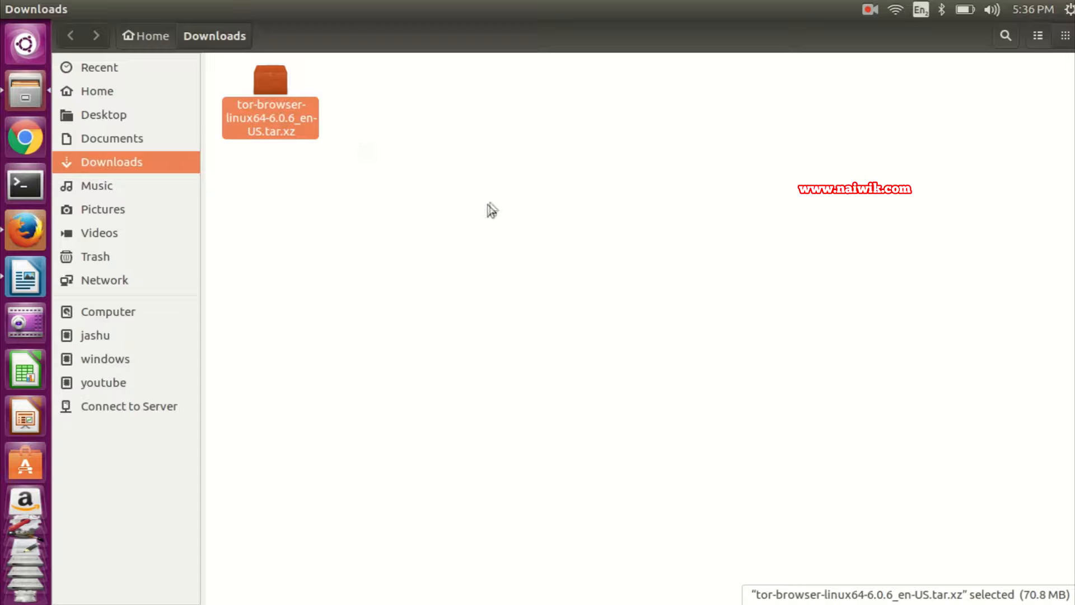
Step: Start a terminal session in the Downloads folder from the folder's context menu
click(542, 187)
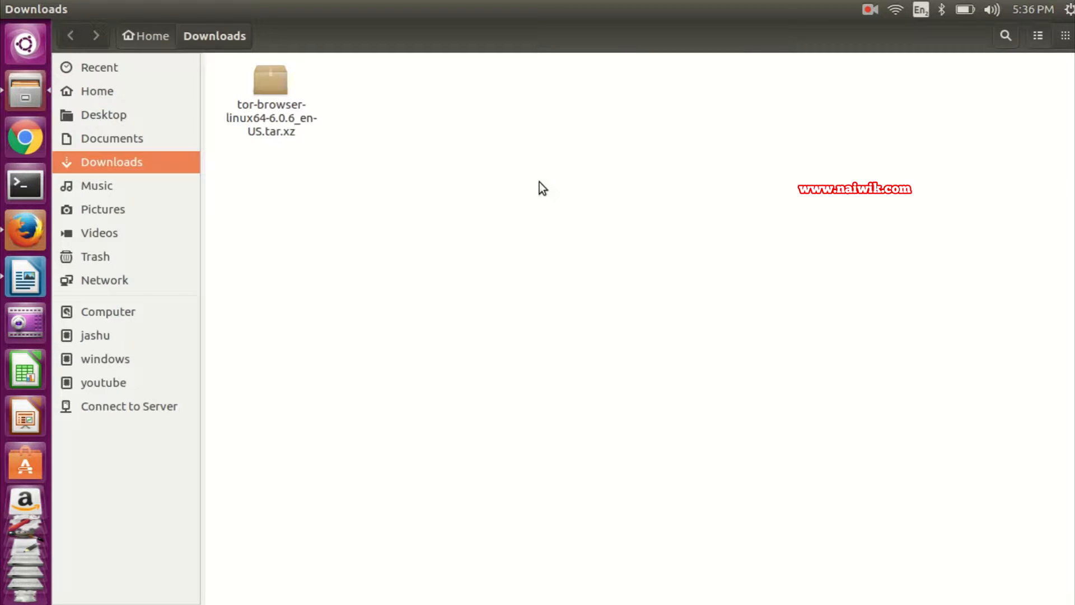
right_click(538, 187)
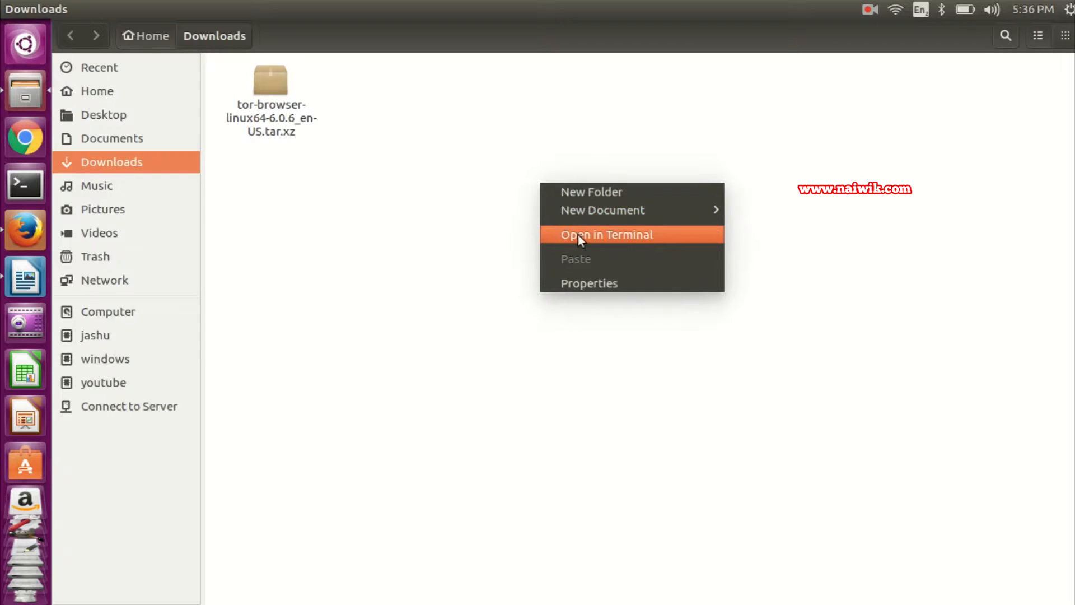
click(605, 234)
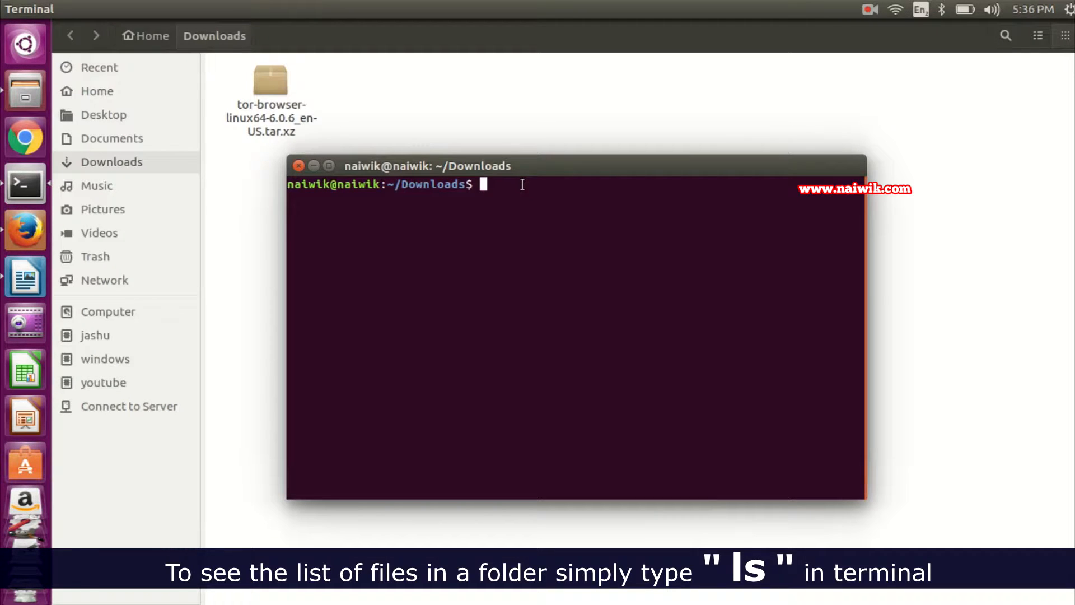
Step: Run ls to list the Downloads folder contents
text(ls)
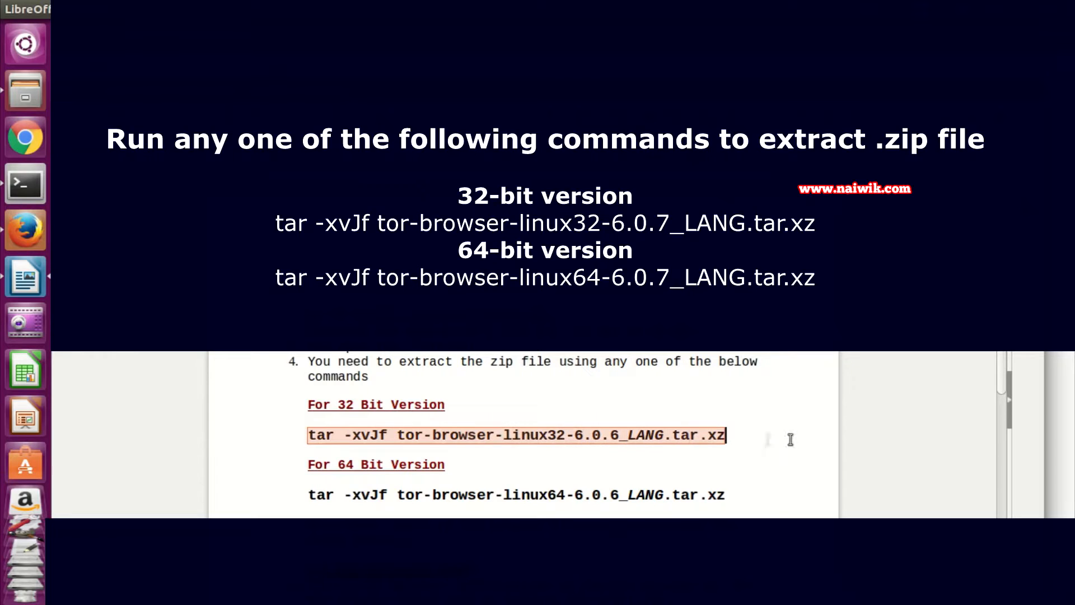
mouse_move(737, 497)
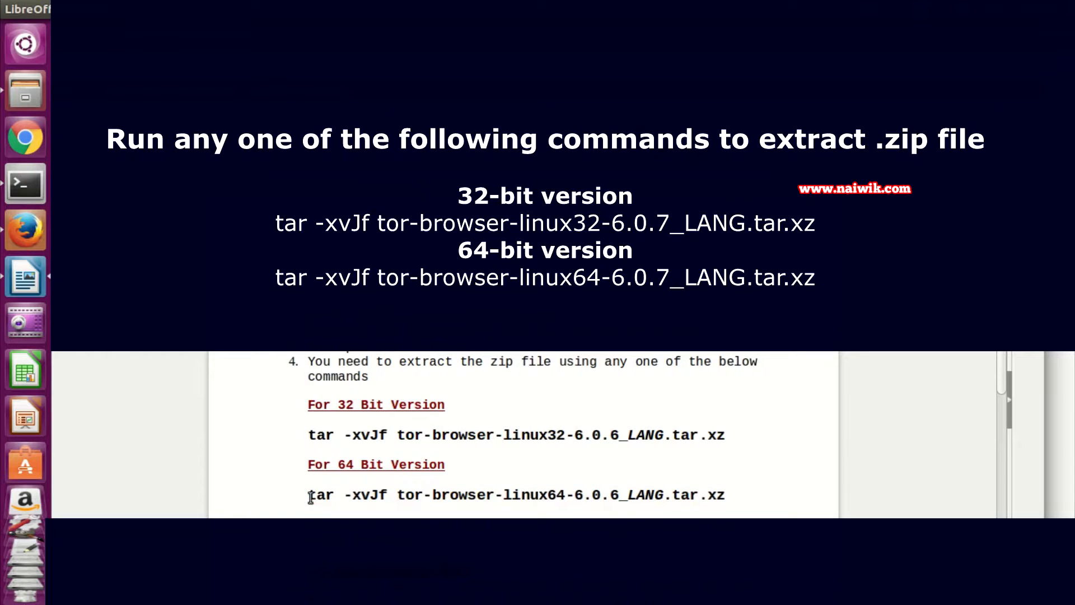
Step: Select and copy 'tar -xvJf tor-browser' from the 64-bit command in the notes
double_click(320, 494)
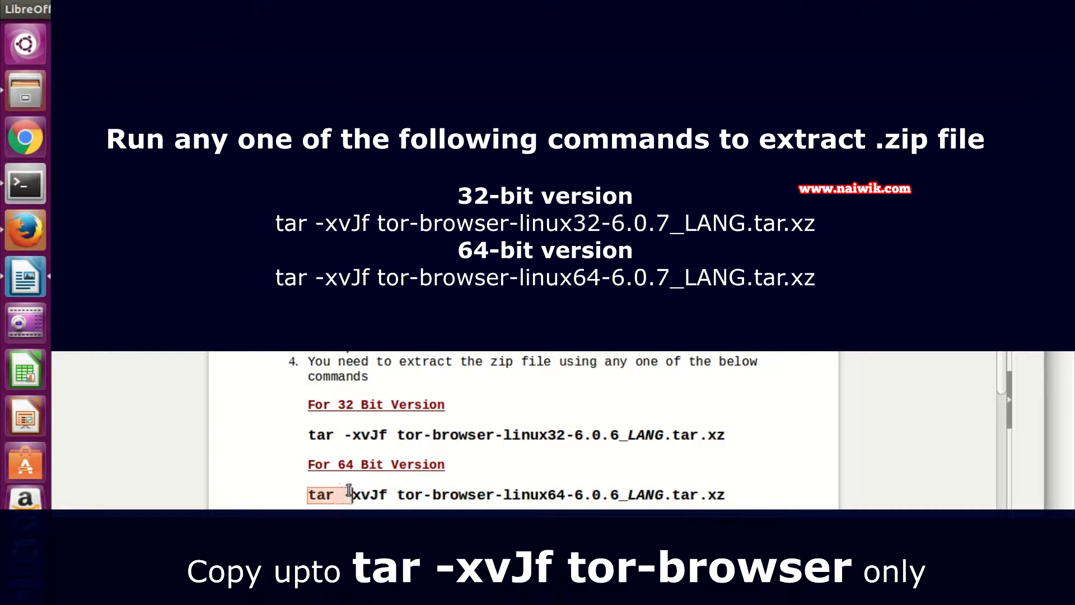
drag(309, 494, 498, 494)
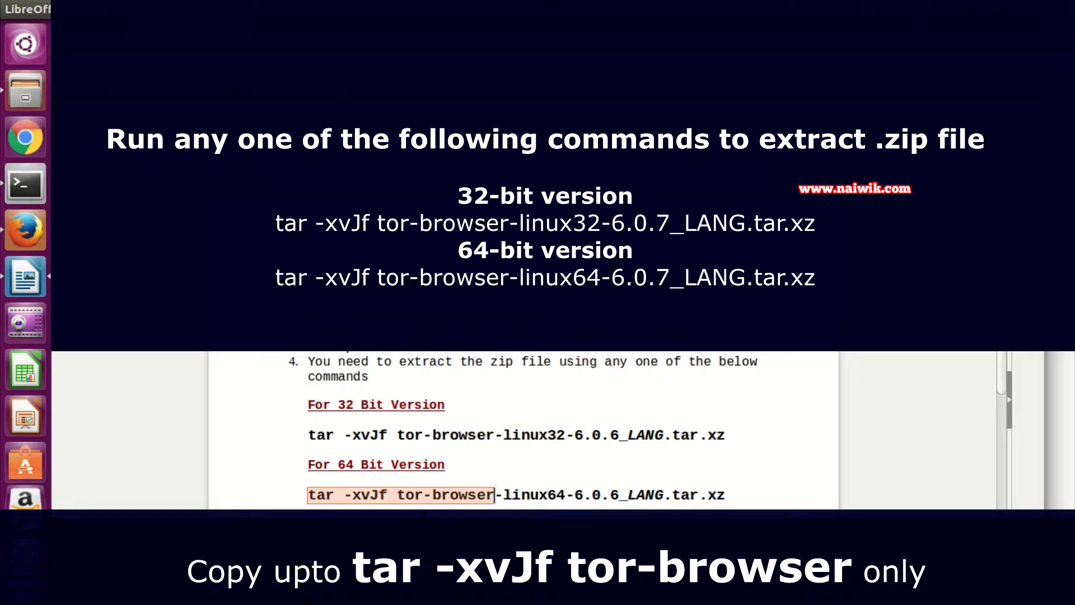
mouse_move(421, 495)
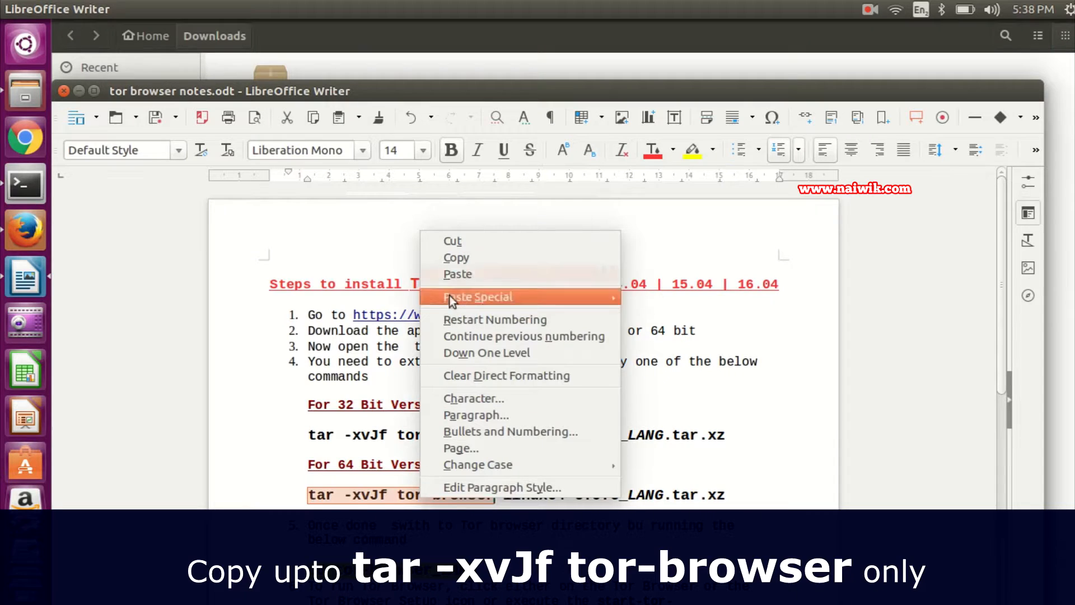
click(24, 184)
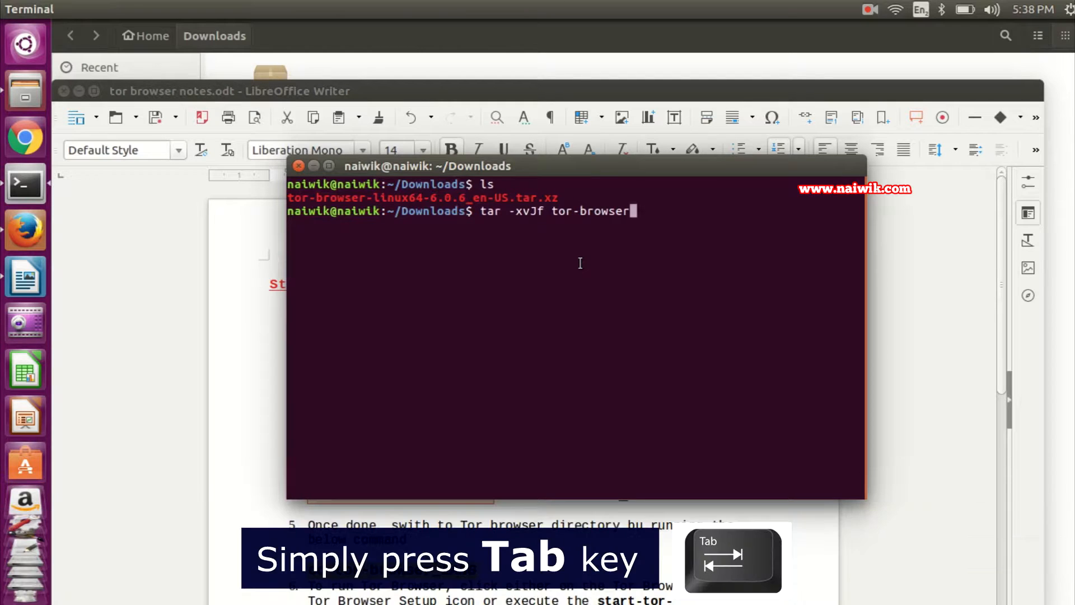
Step: Complete the tar -xvJf command to tor-browser-linux64-6.0.6_en-US.tar.xz and run the extraction
key(Tab)
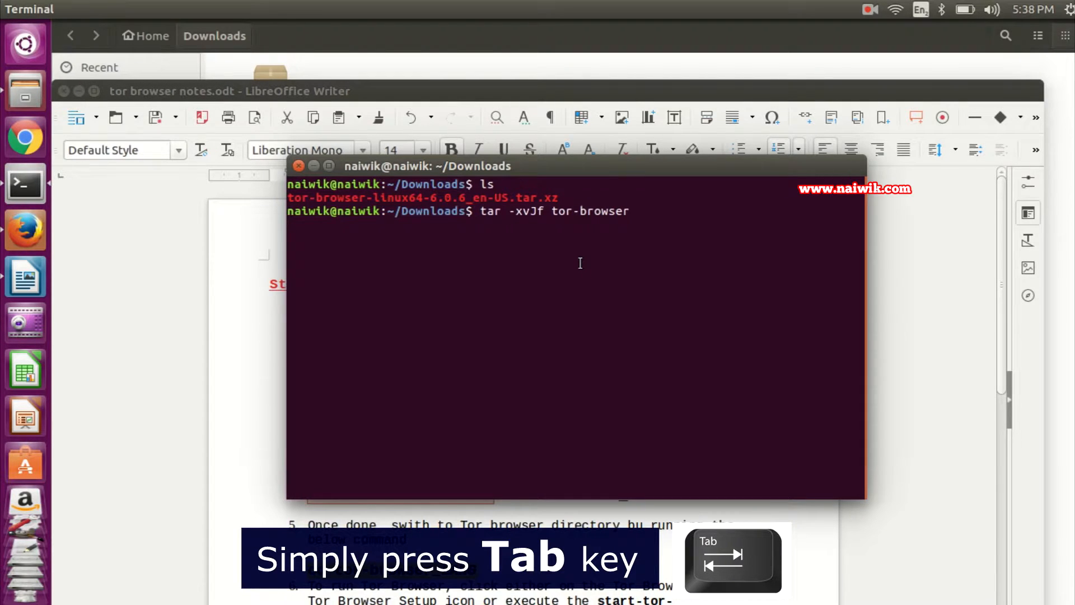
key(Tab)
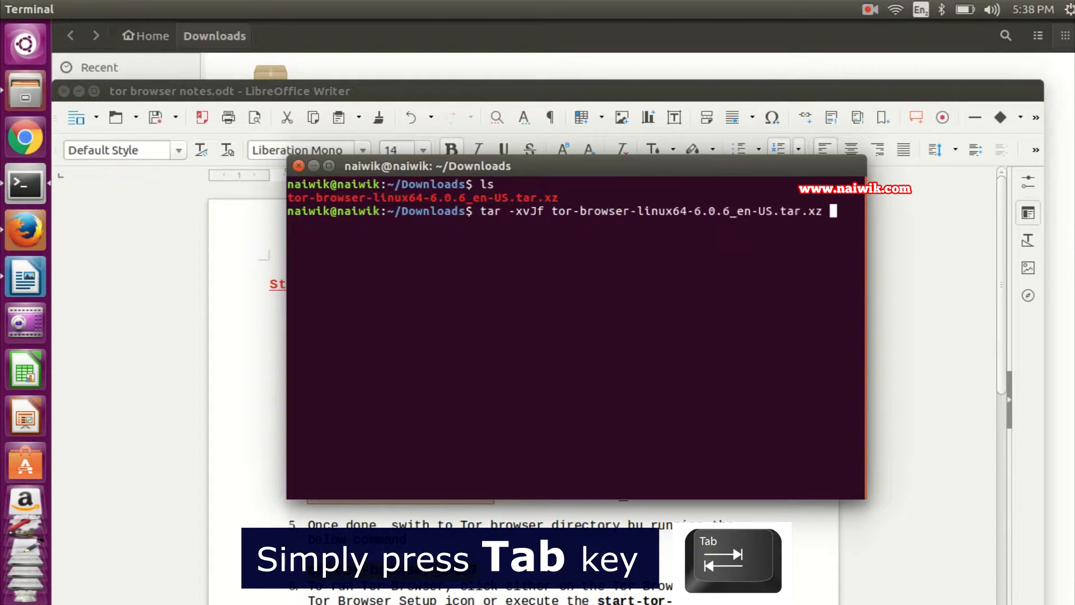
key(Tab)
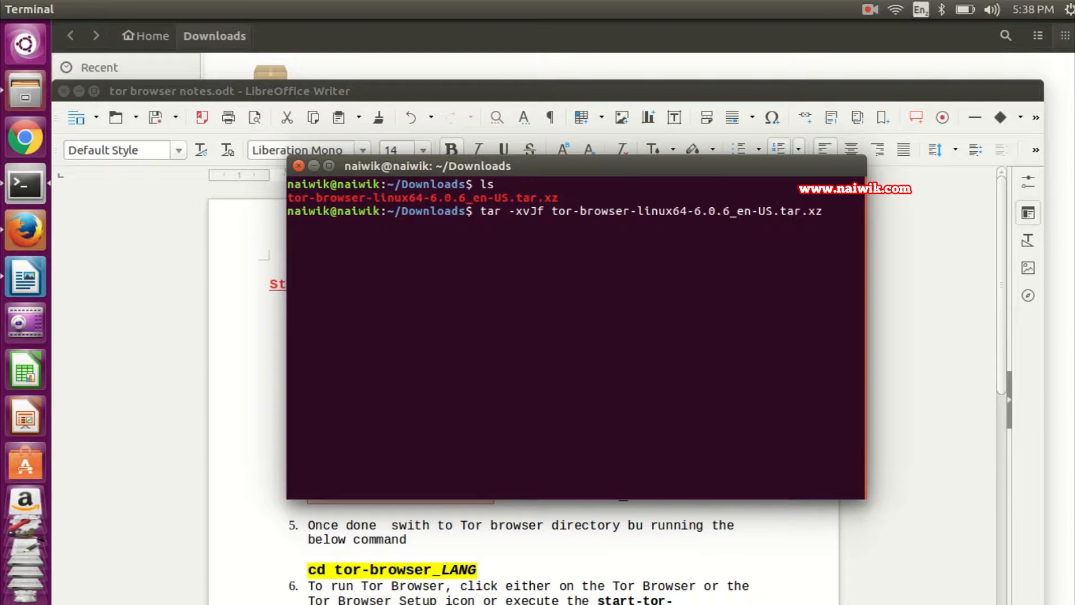
key(Return)
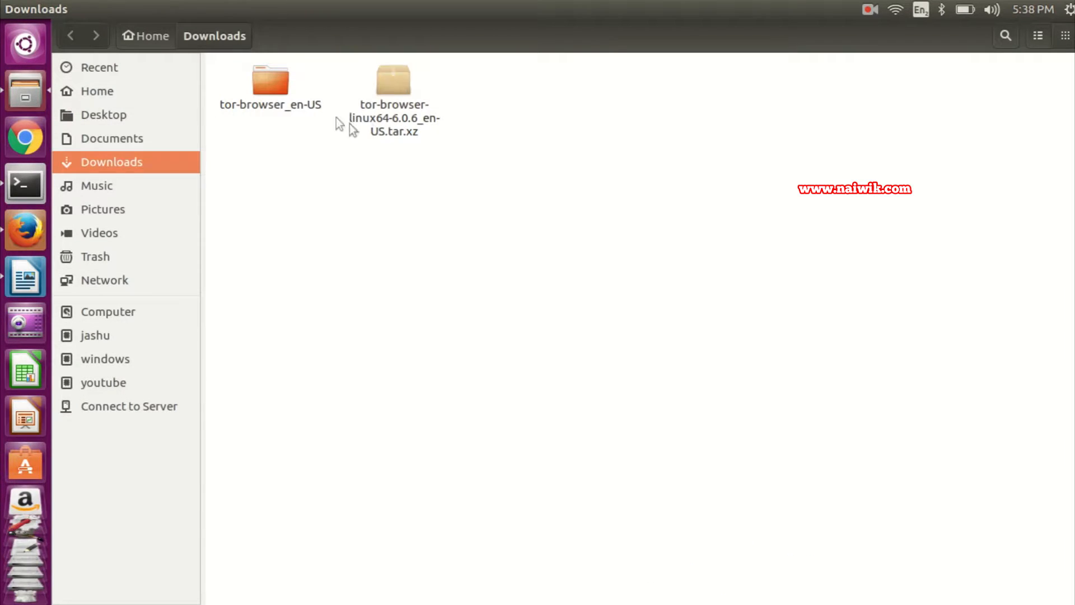
Step: Enter the extracted tor-browser_en-US folder and launch Tor Browser Setup
double_click(270, 78)
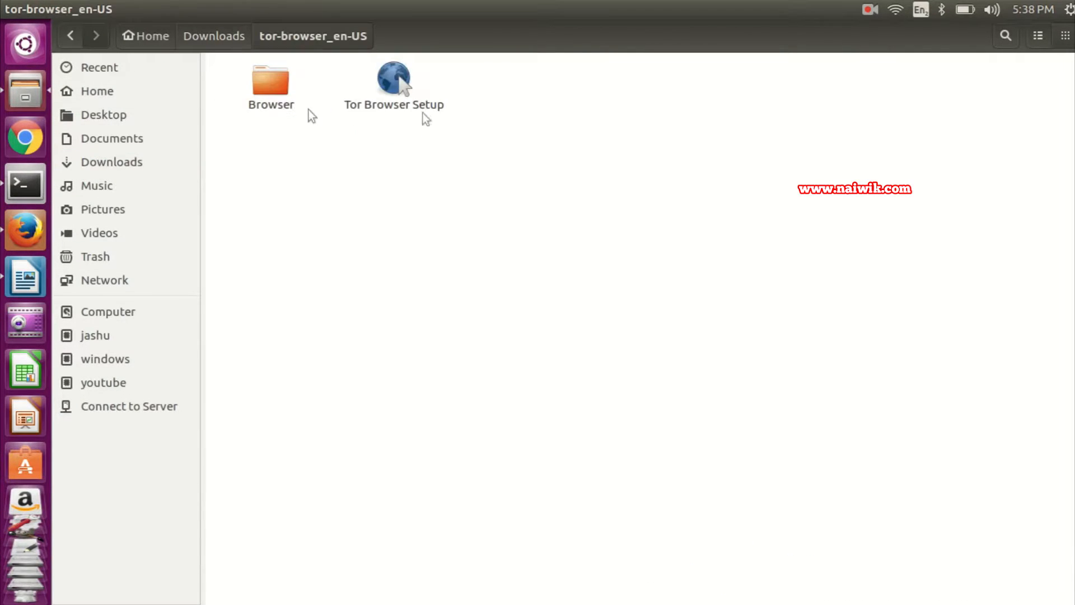
double_click(271, 81)
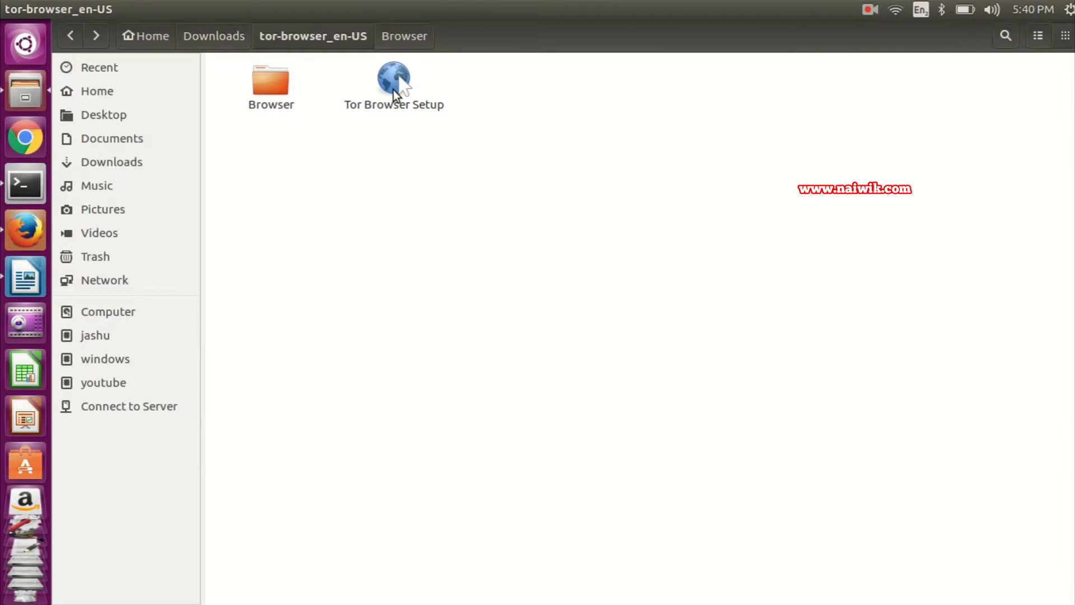
double_click(393, 81)
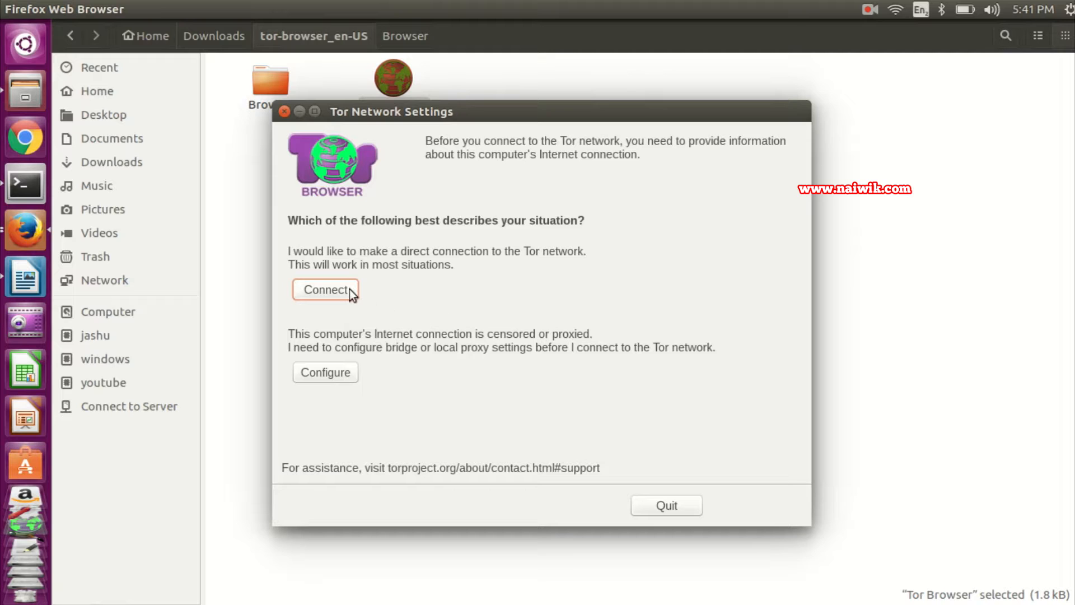
Step: Connect directly to the Tor network from Tor Network Settings
click(325, 289)
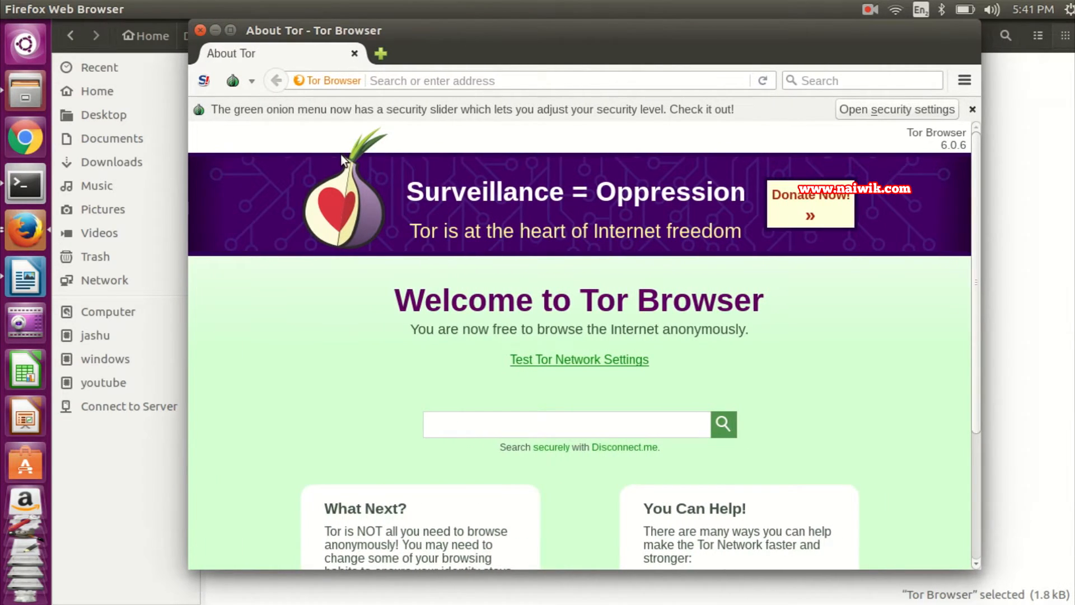
mouse_move(338, 113)
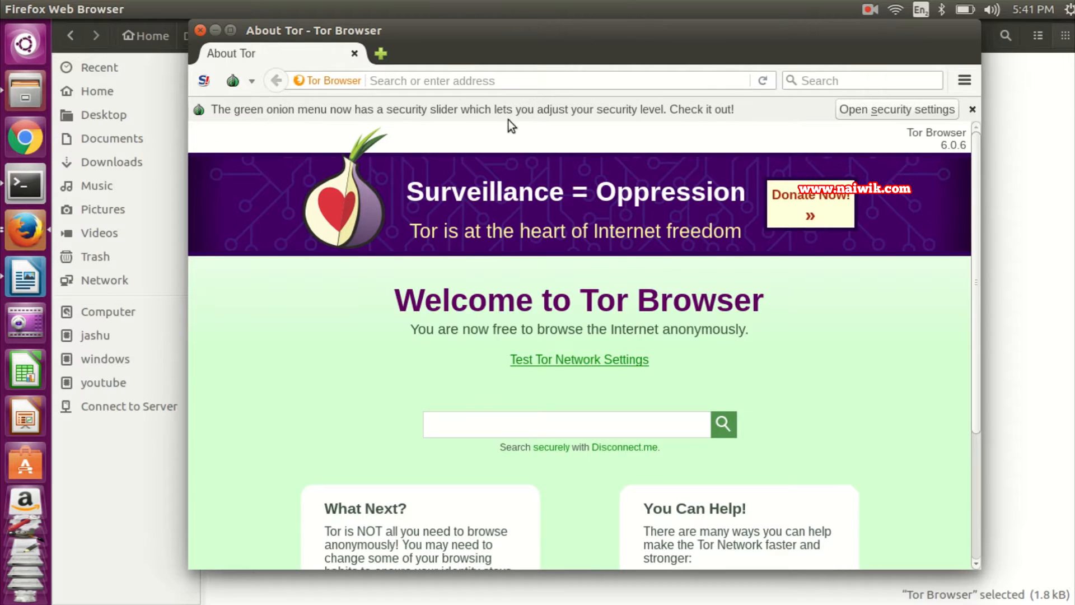
mouse_move(631, 204)
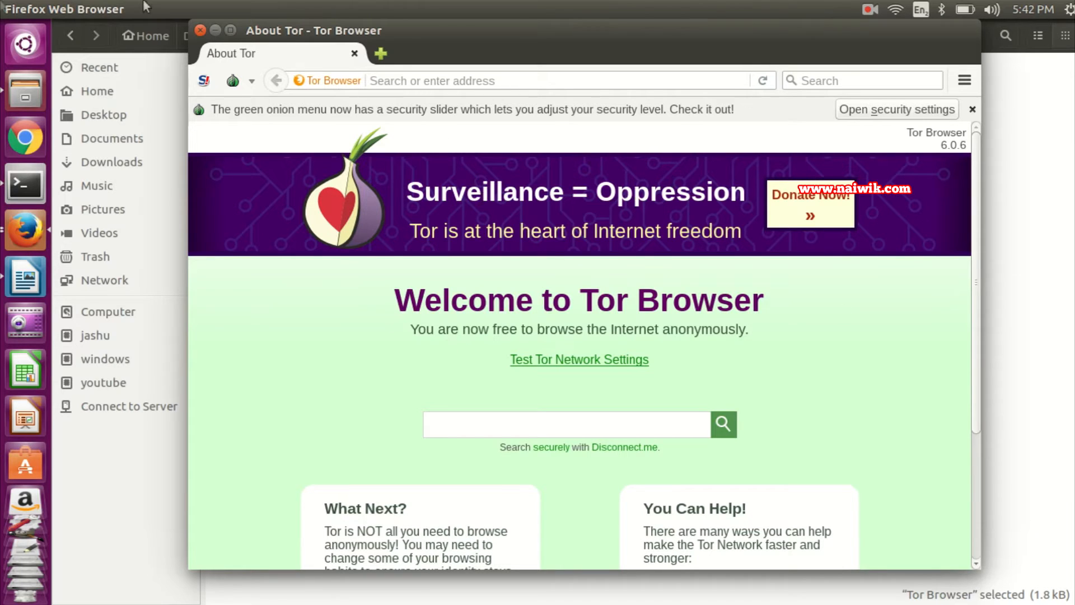
Step: Bring up the NoScript script-blocking choices on the welcome page
click(203, 81)
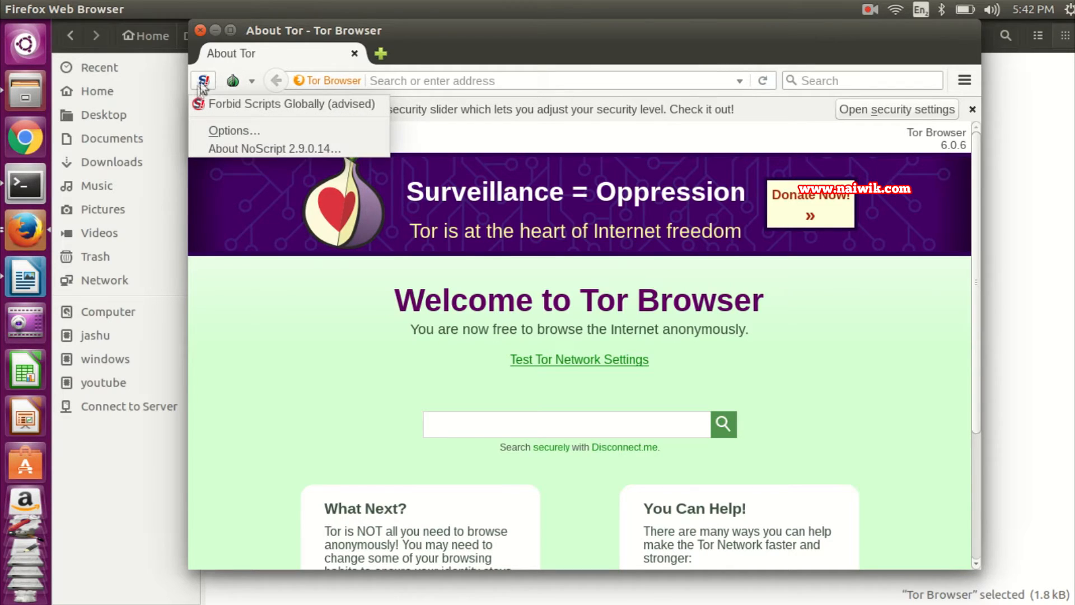
mouse_move(208, 94)
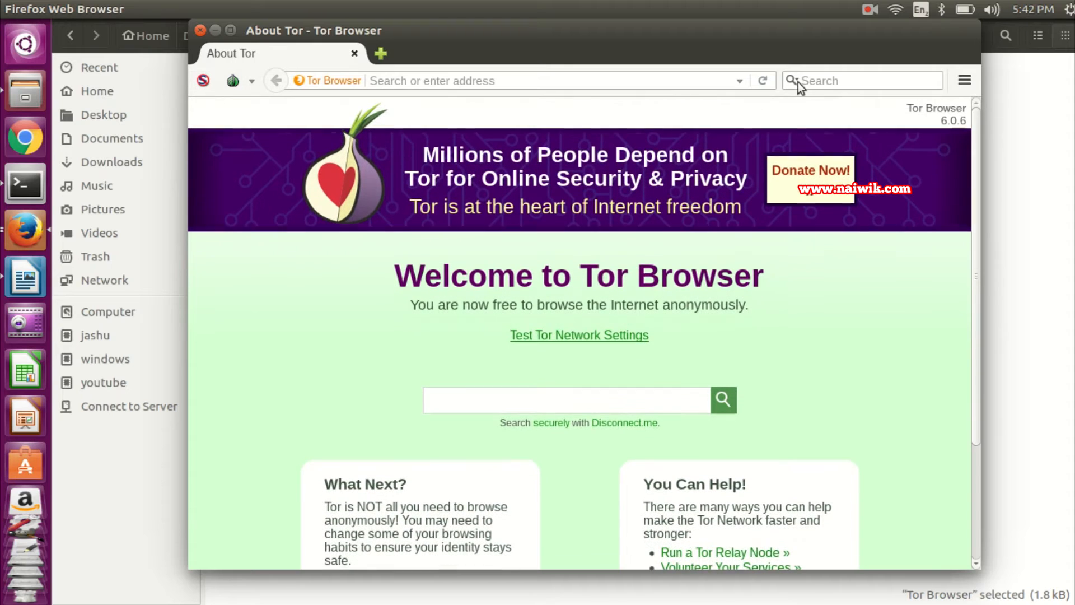
Step: Search 'my ip address' via DuckDuckGo, then load google.com, which arrives as Swiss google.ch
click(862, 81)
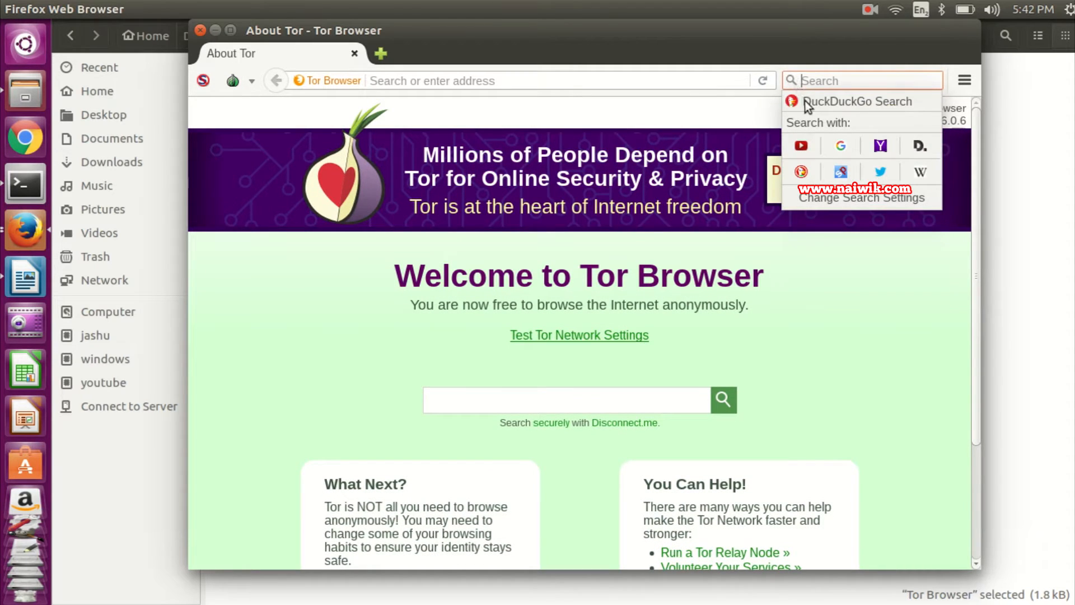
click(855, 102)
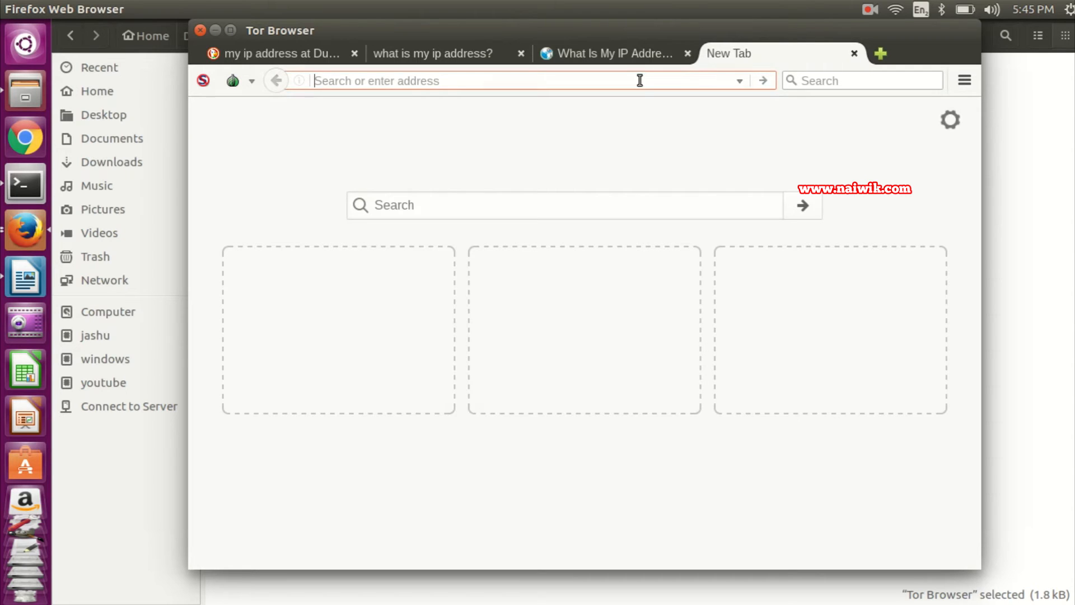
text(google.com)
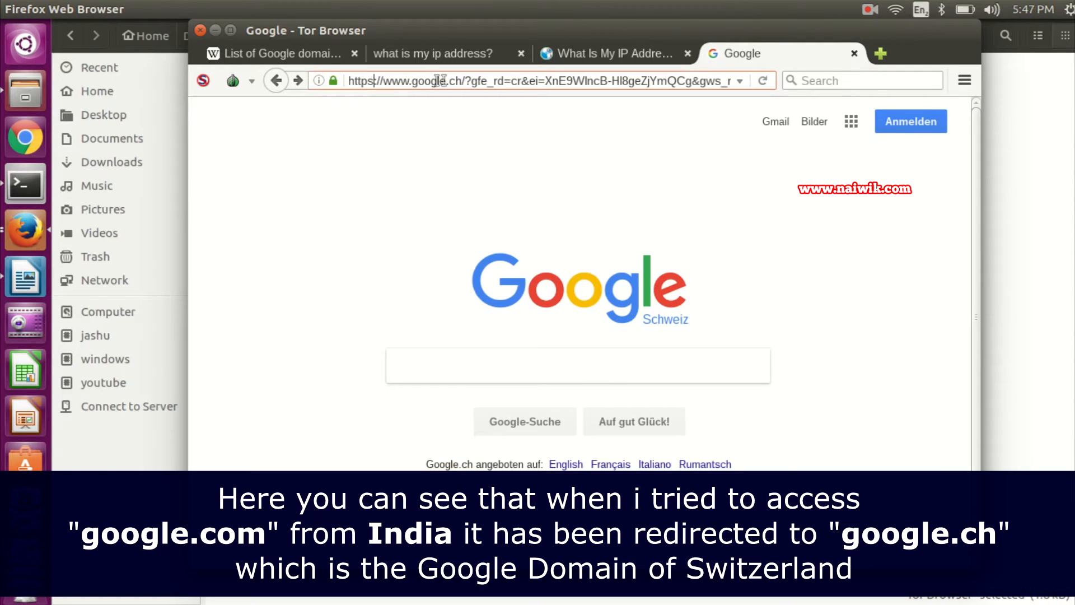